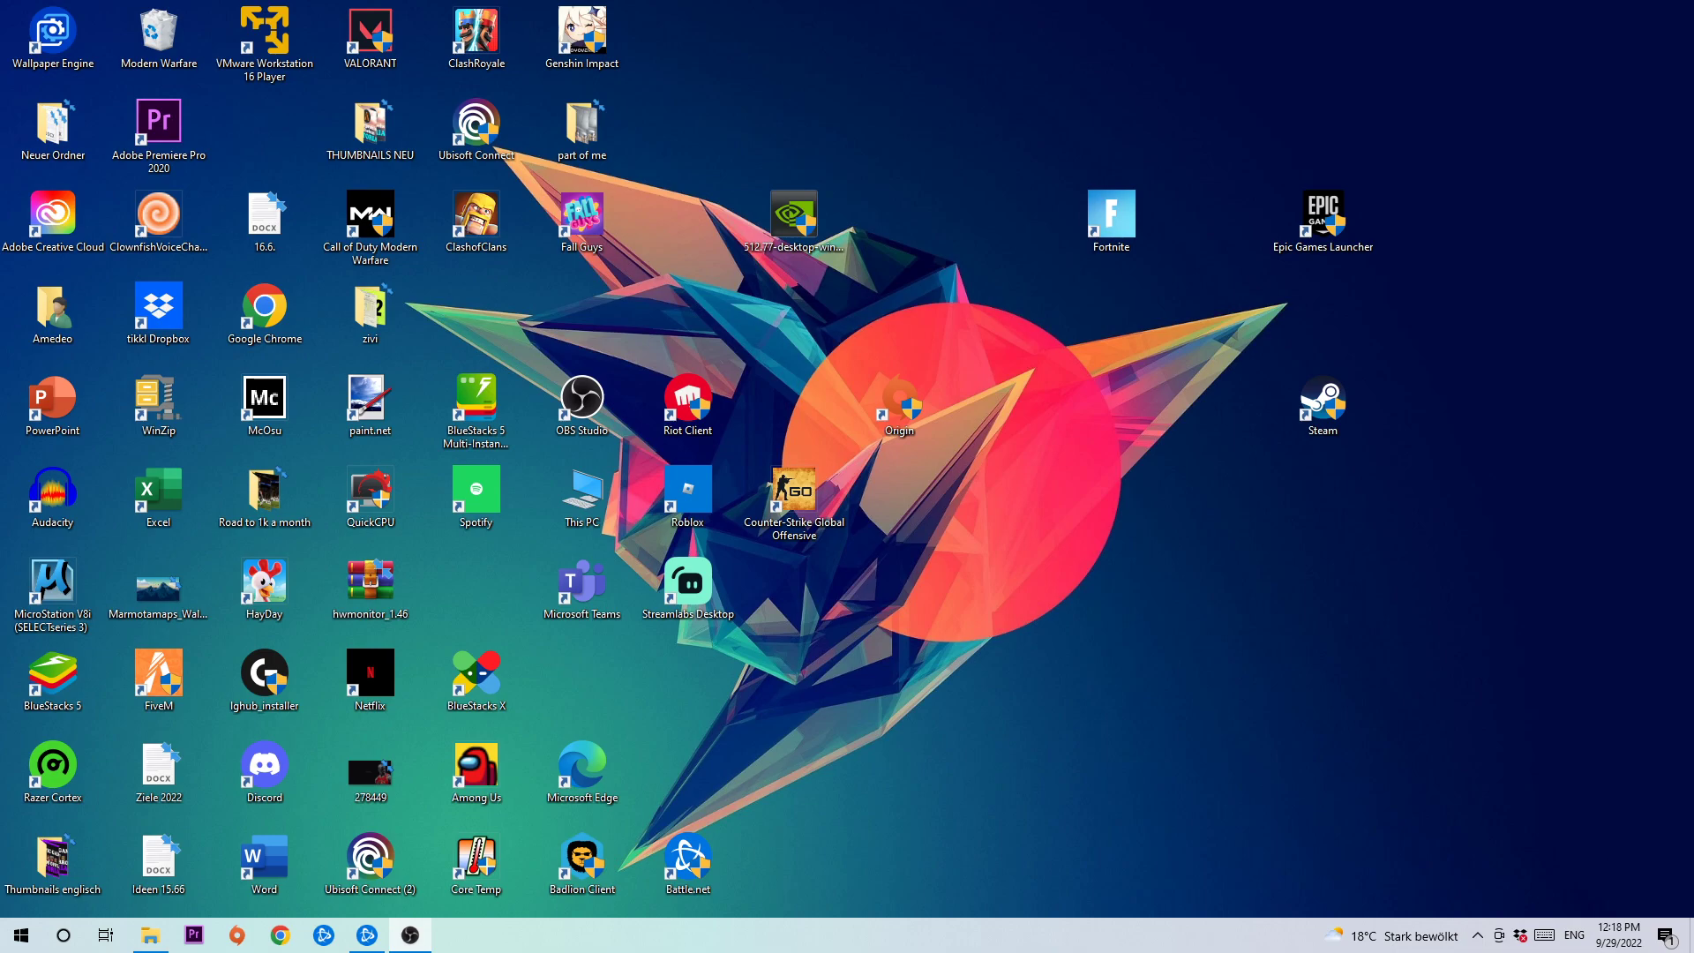
mouse_move(995, 786)
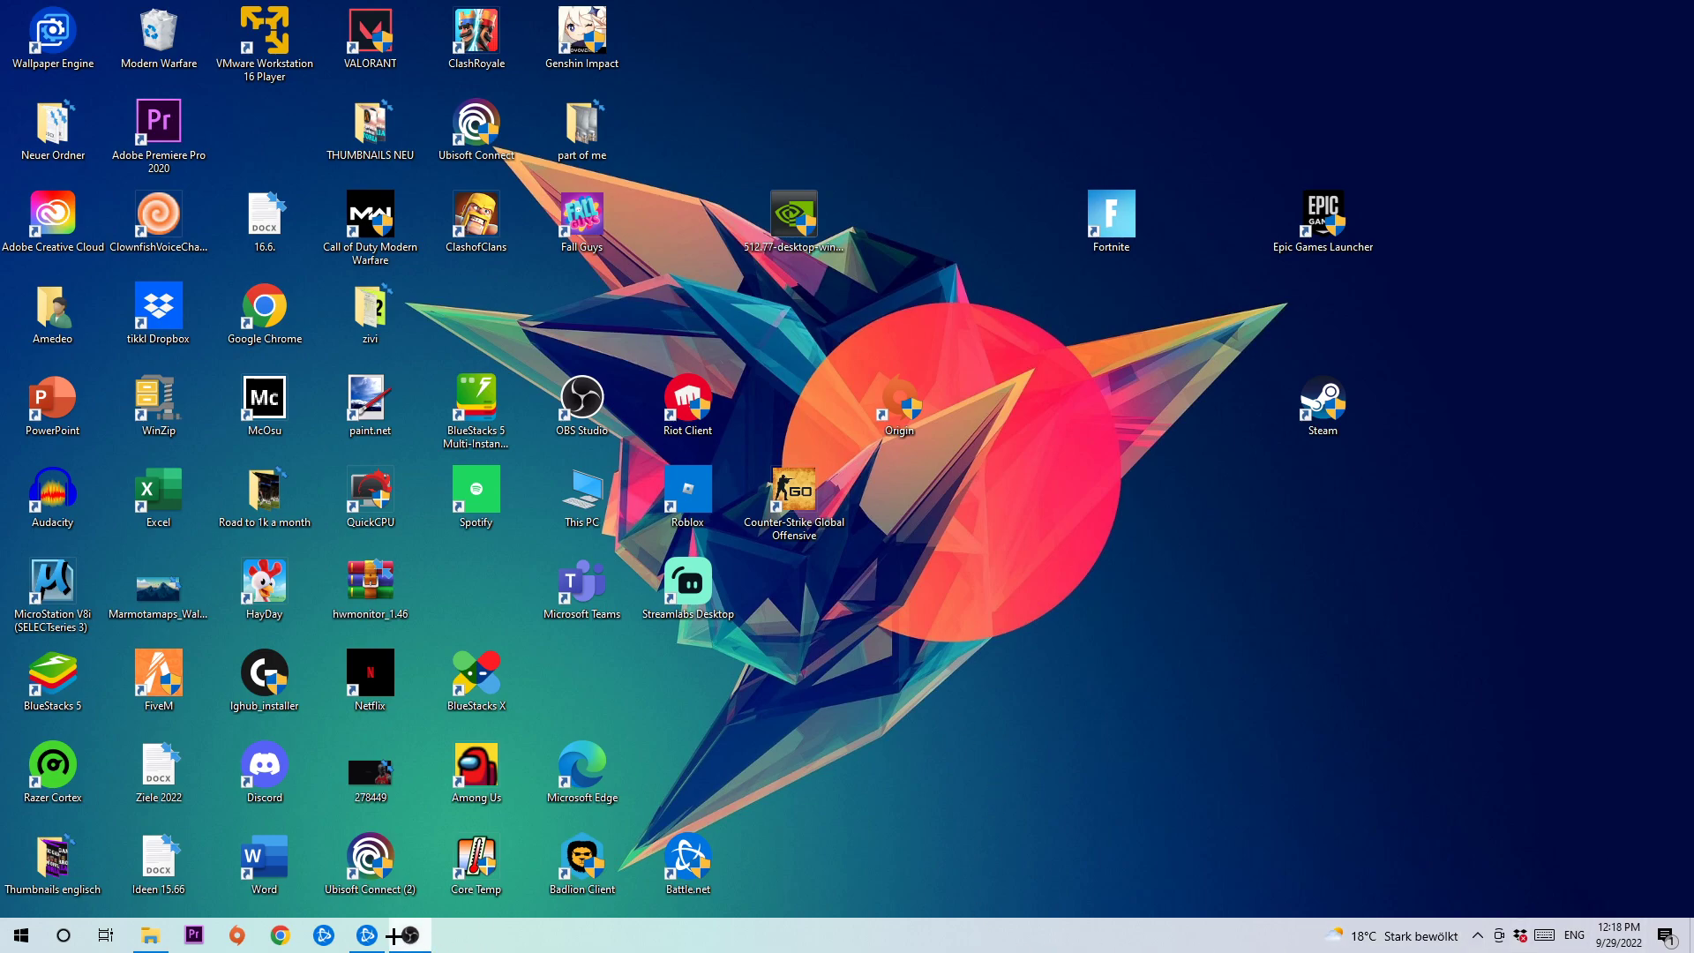
- Bring the Battle.net launcher forward and drop down its top-left logo menu
left_click(407, 935)
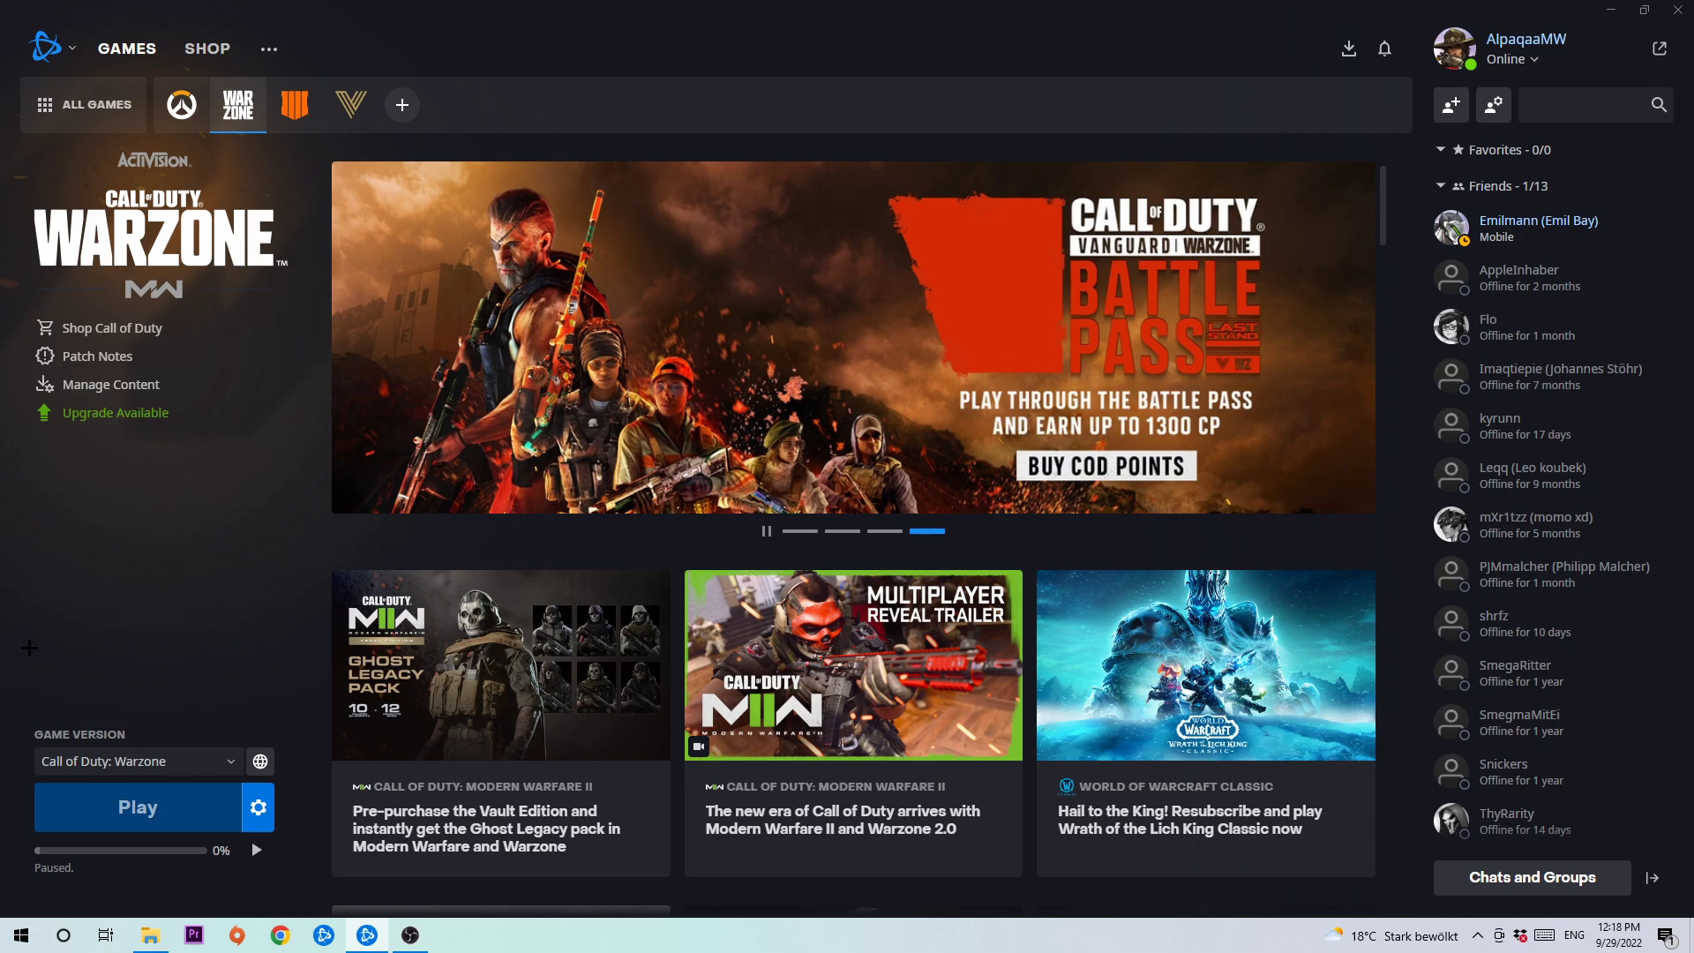
mouse_move(51, 48)
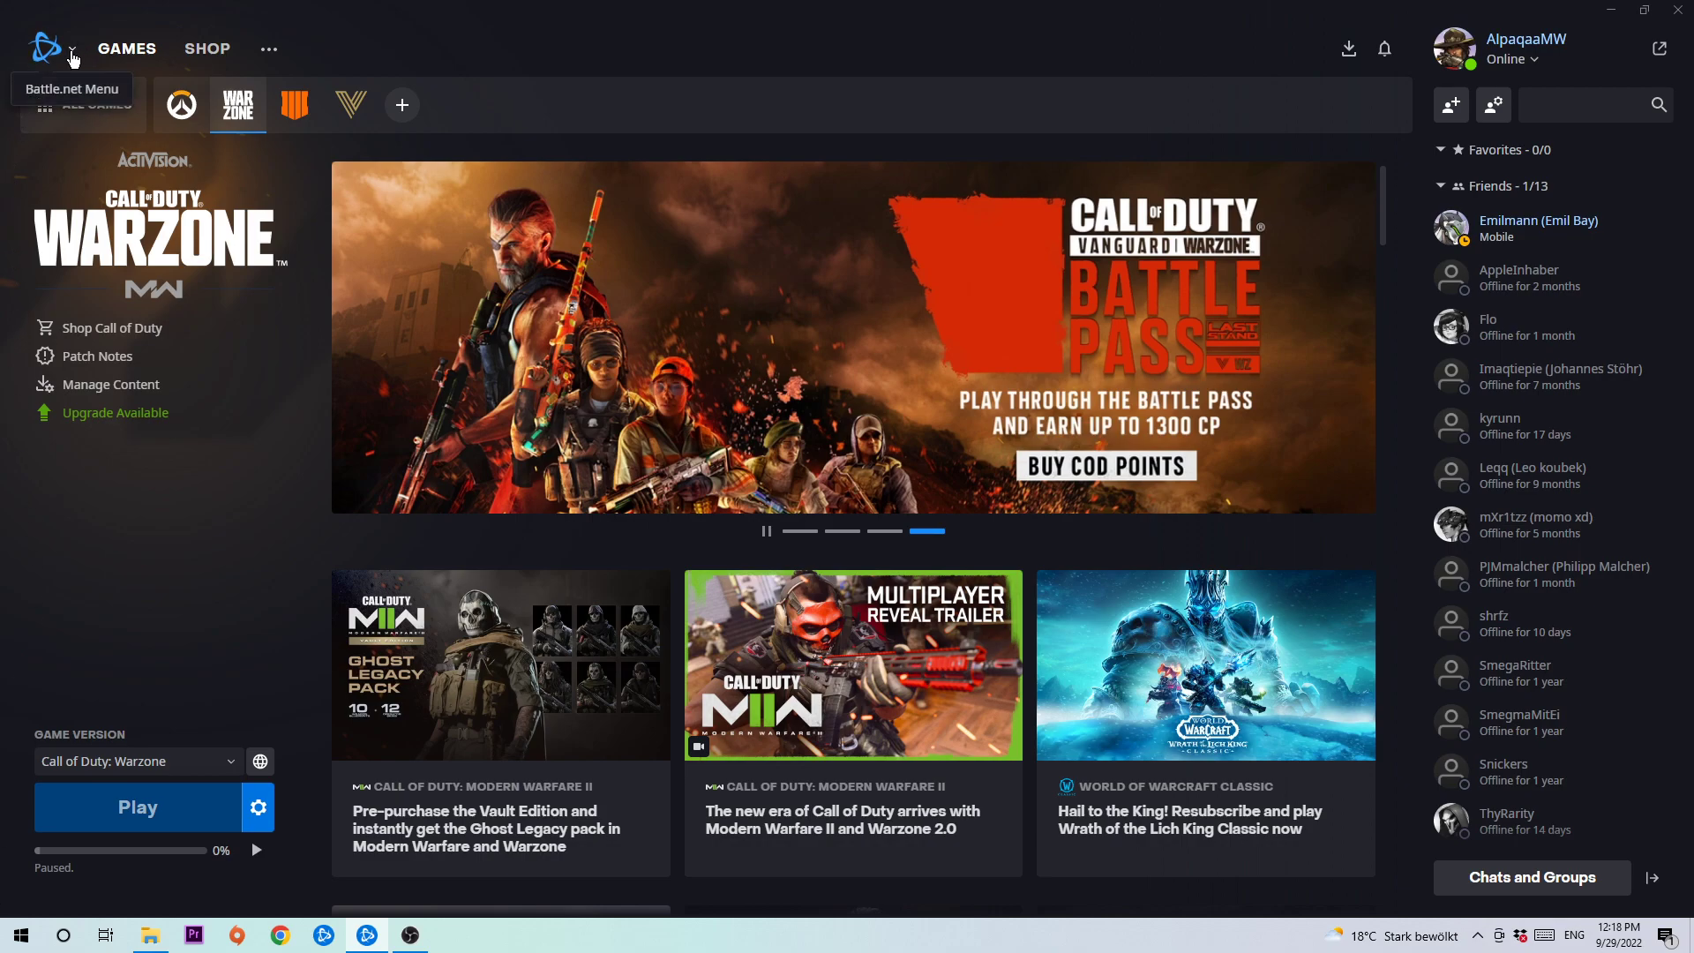
left_click(46, 49)
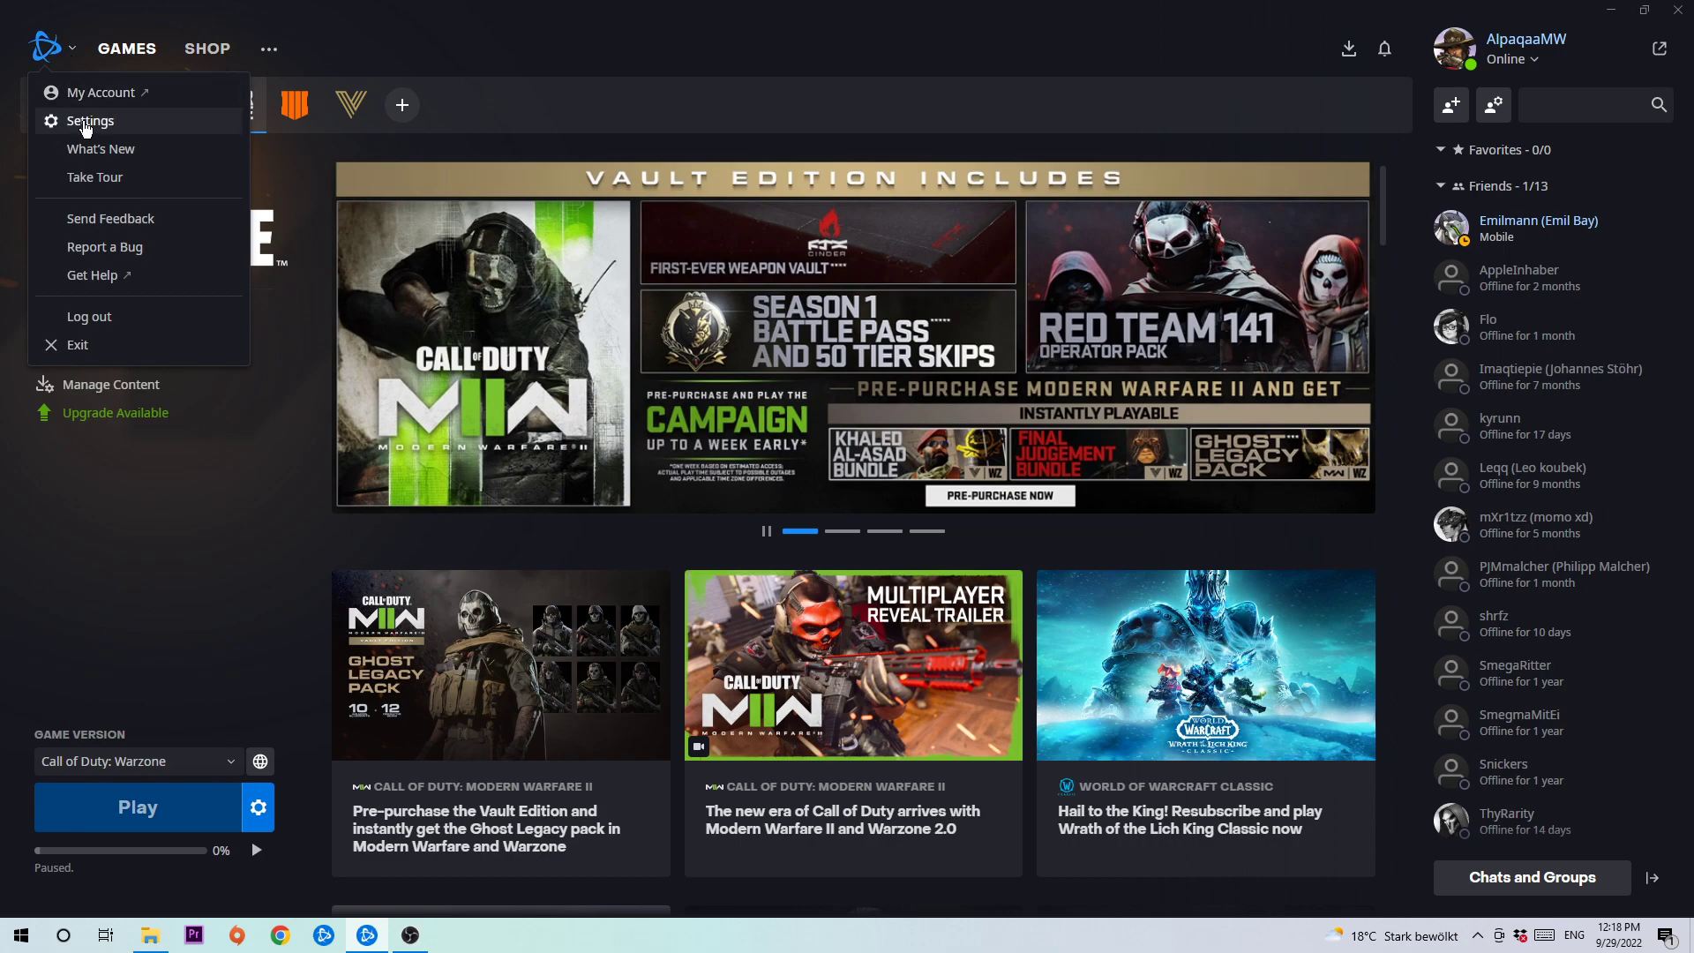
- In Settings > Downloads, toggle Limit download bandwidth on then back off under Network Bandwidth
left_click(90, 122)
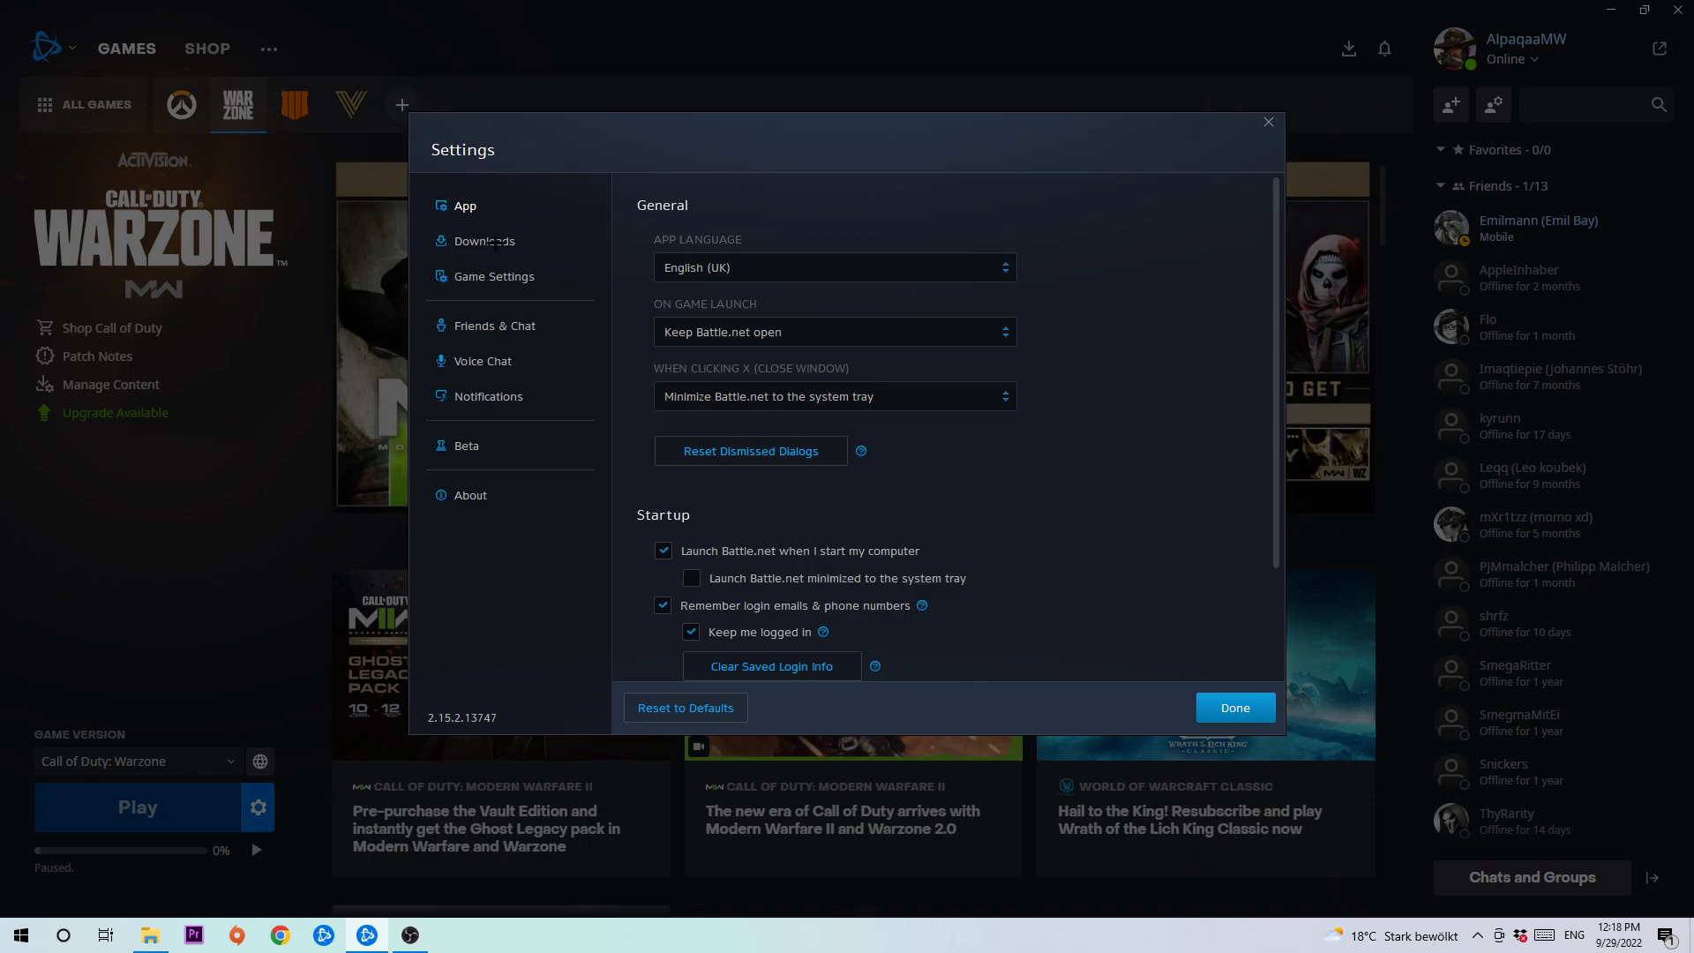
left_click(483, 241)
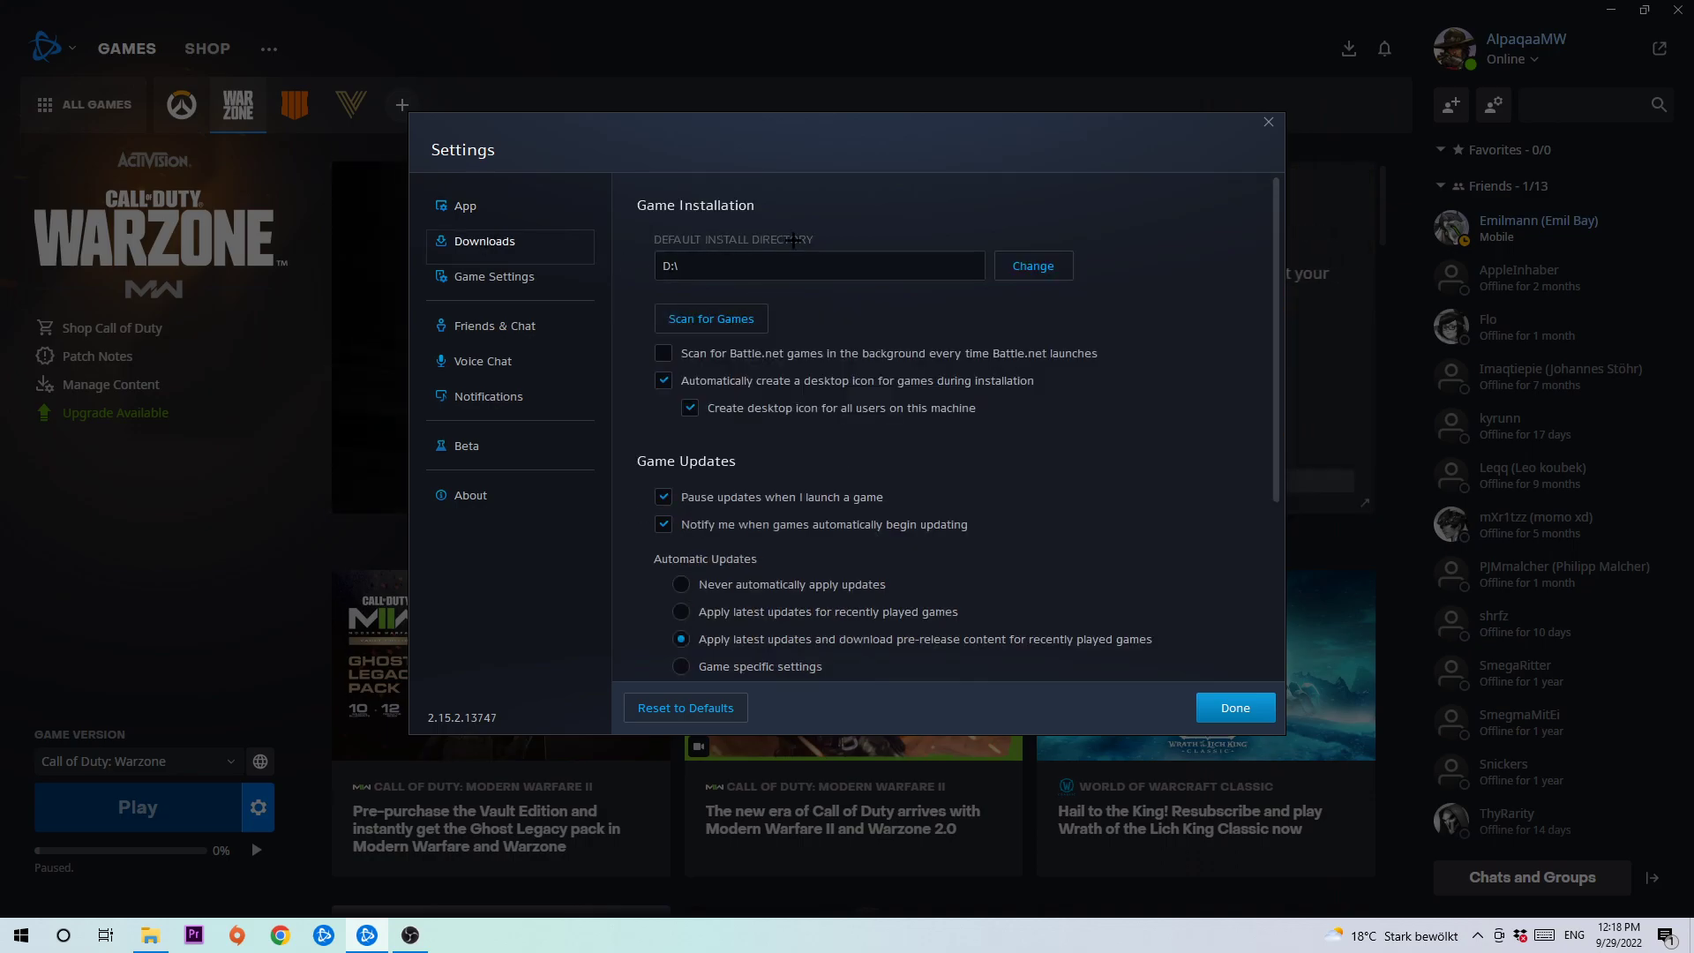
scroll("down", 3)
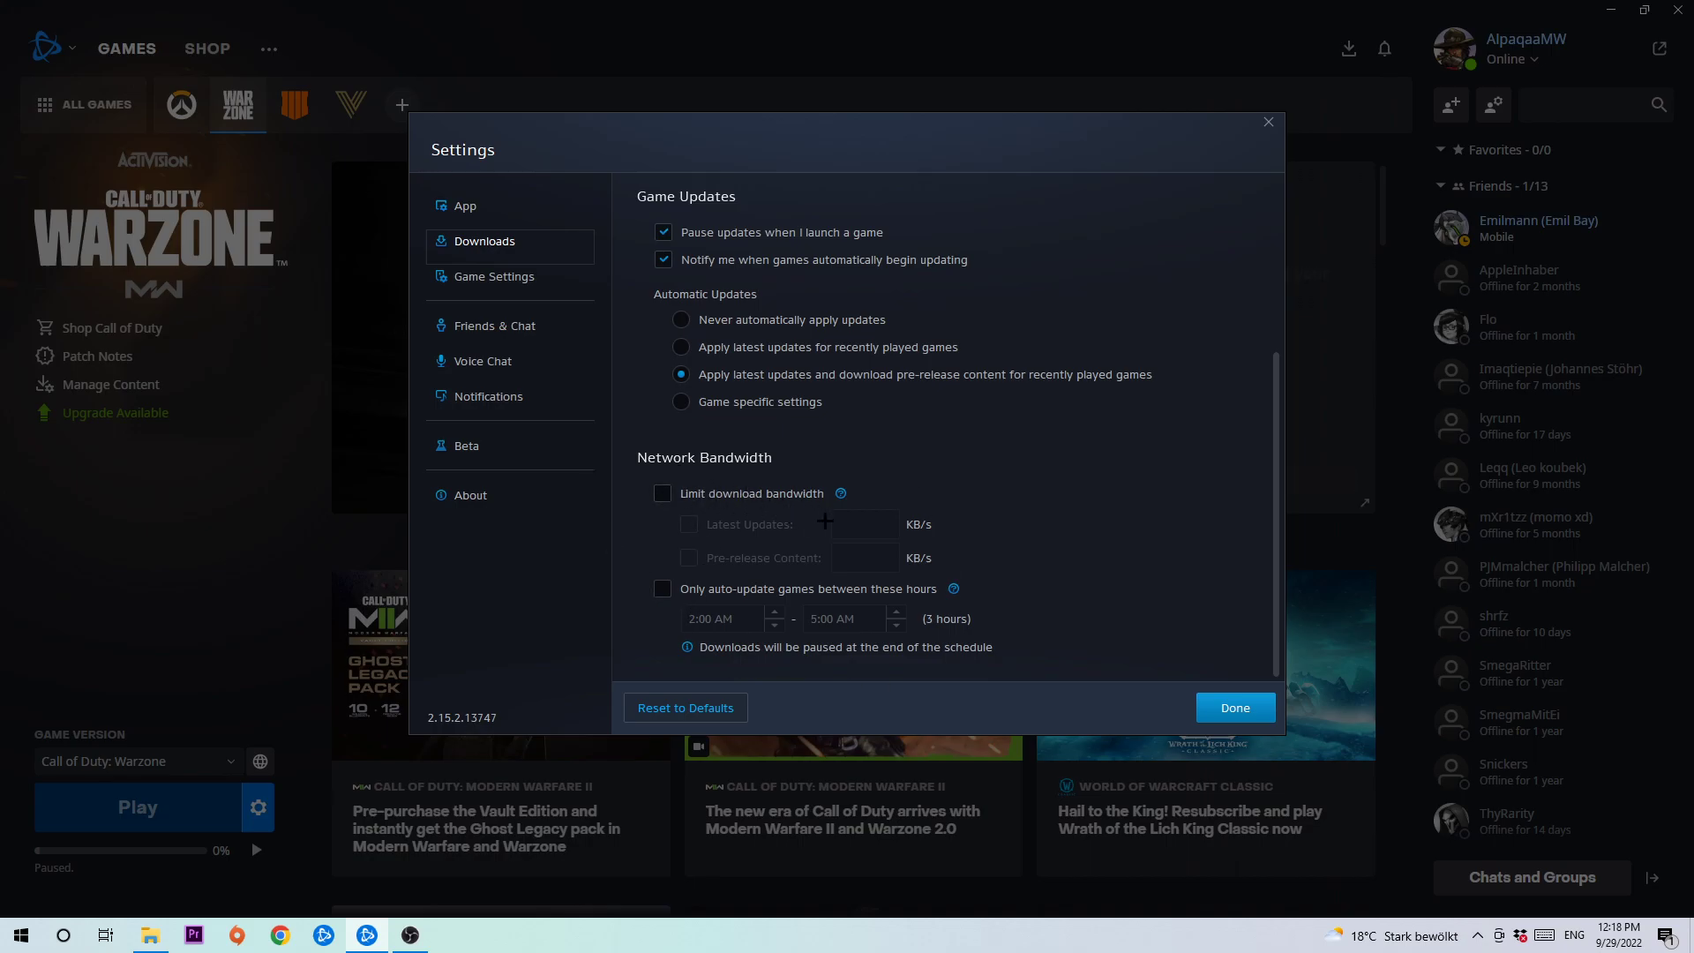
left_click(662, 494)
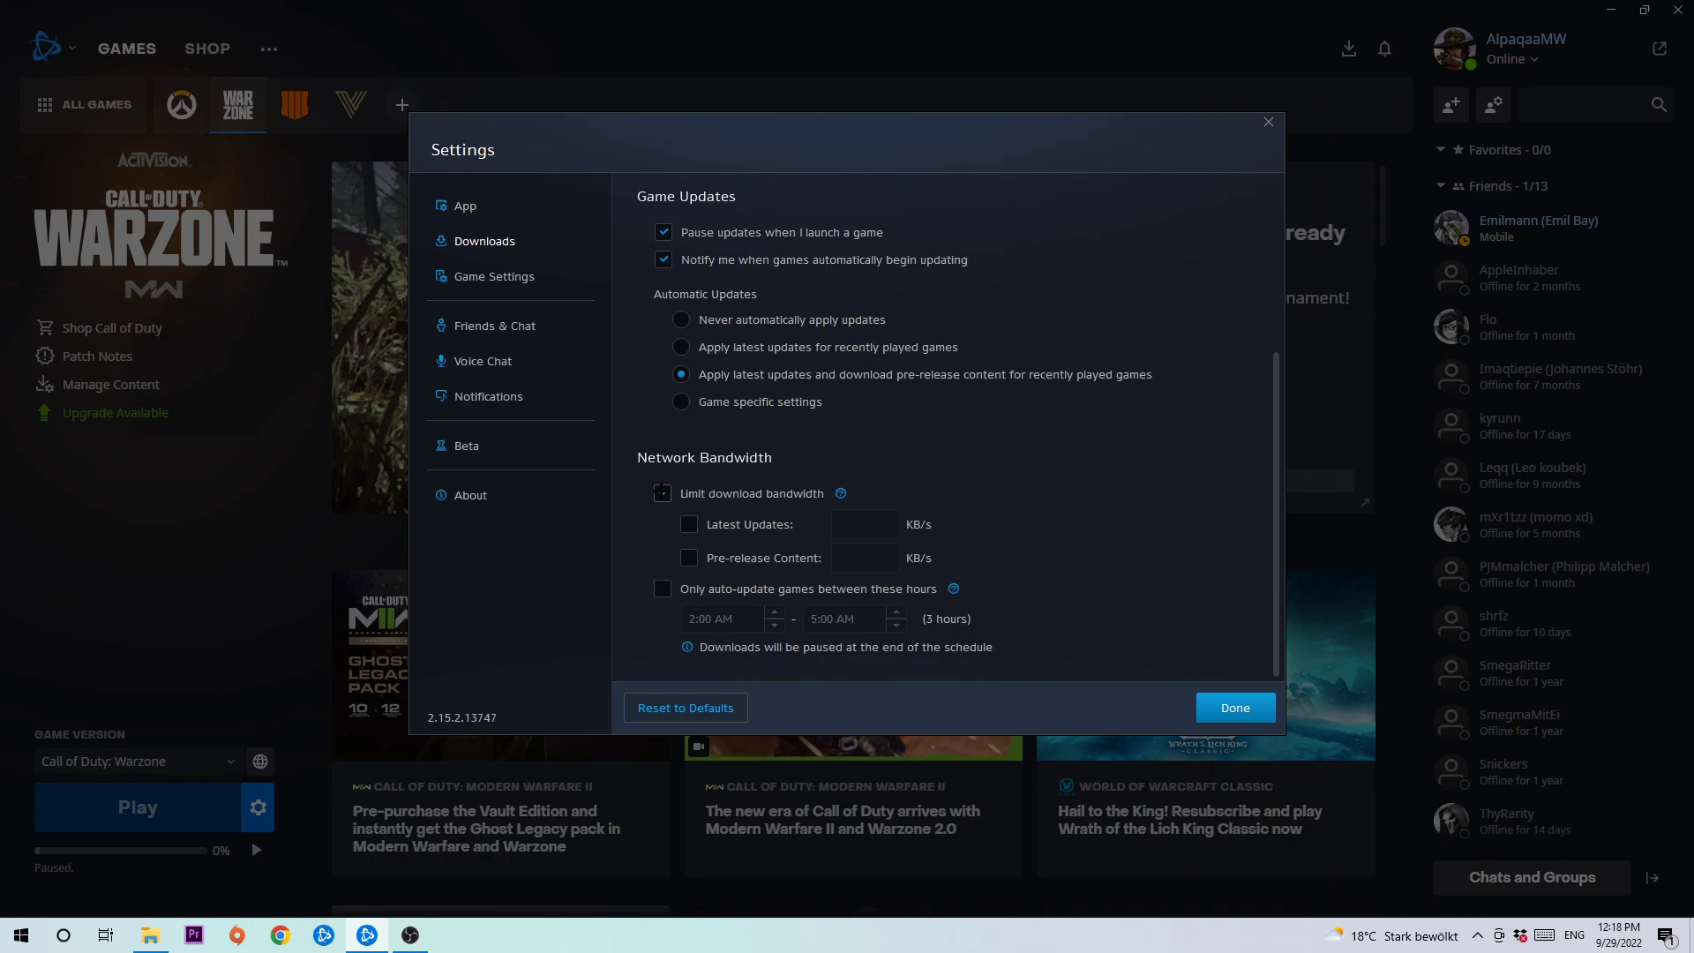
left_click(661, 494)
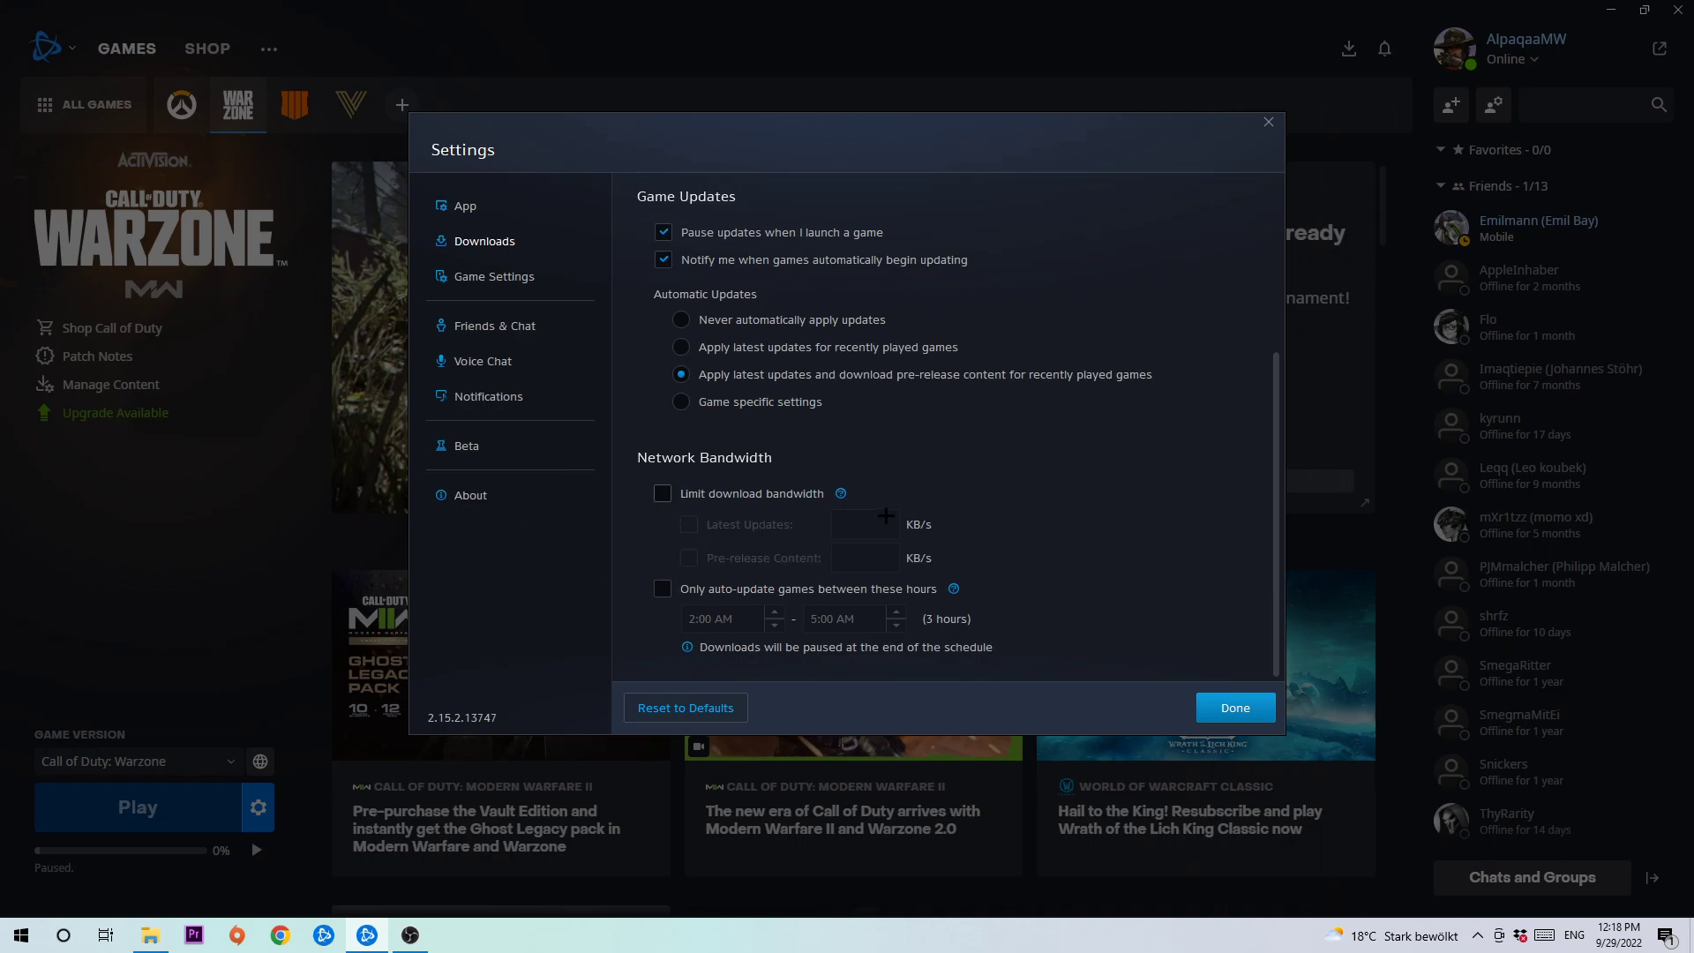
mouse_move(1220, 677)
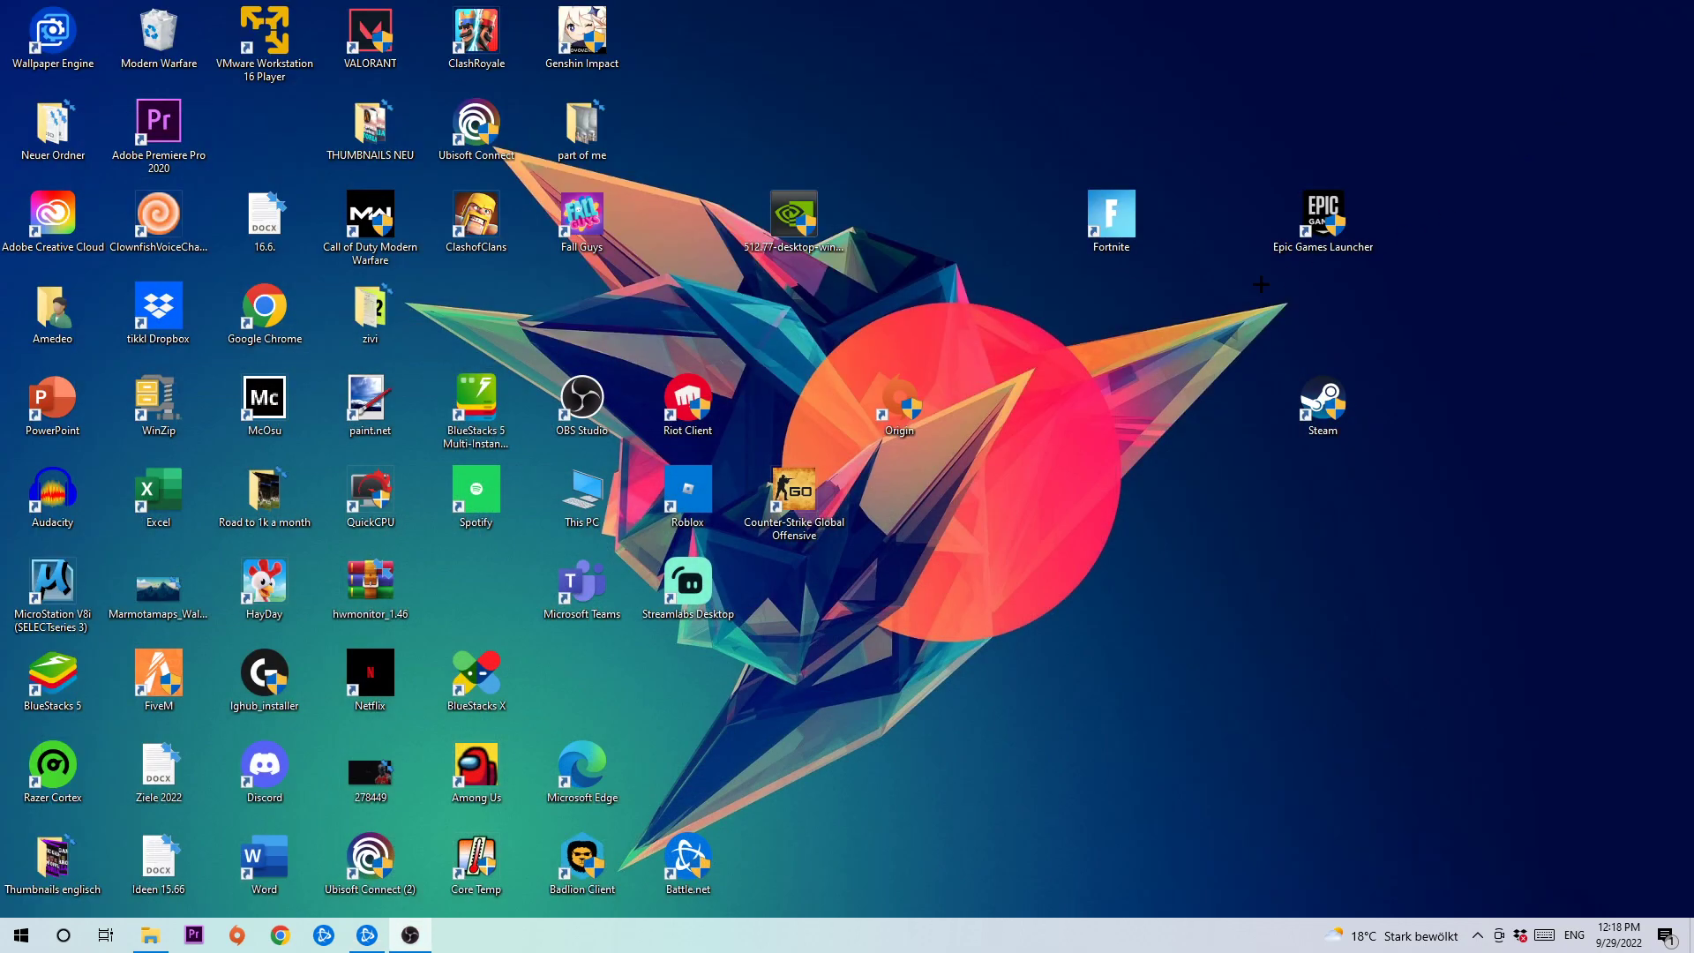
mouse_move(954, 221)
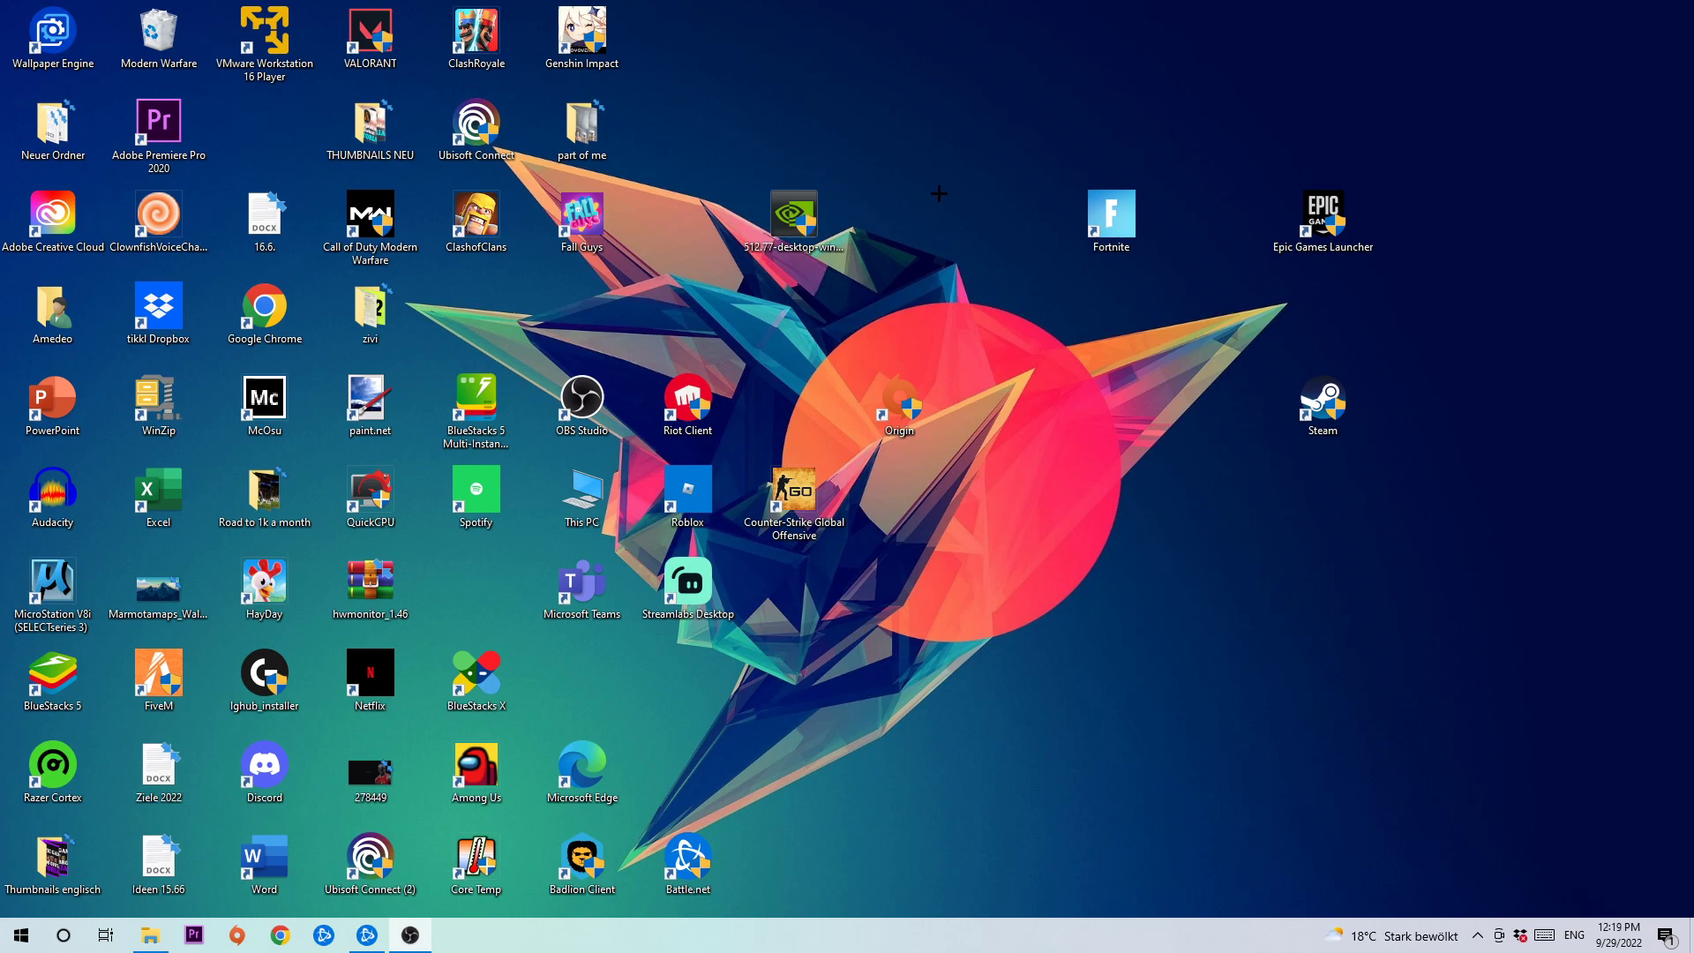
mouse_move(859, 947)
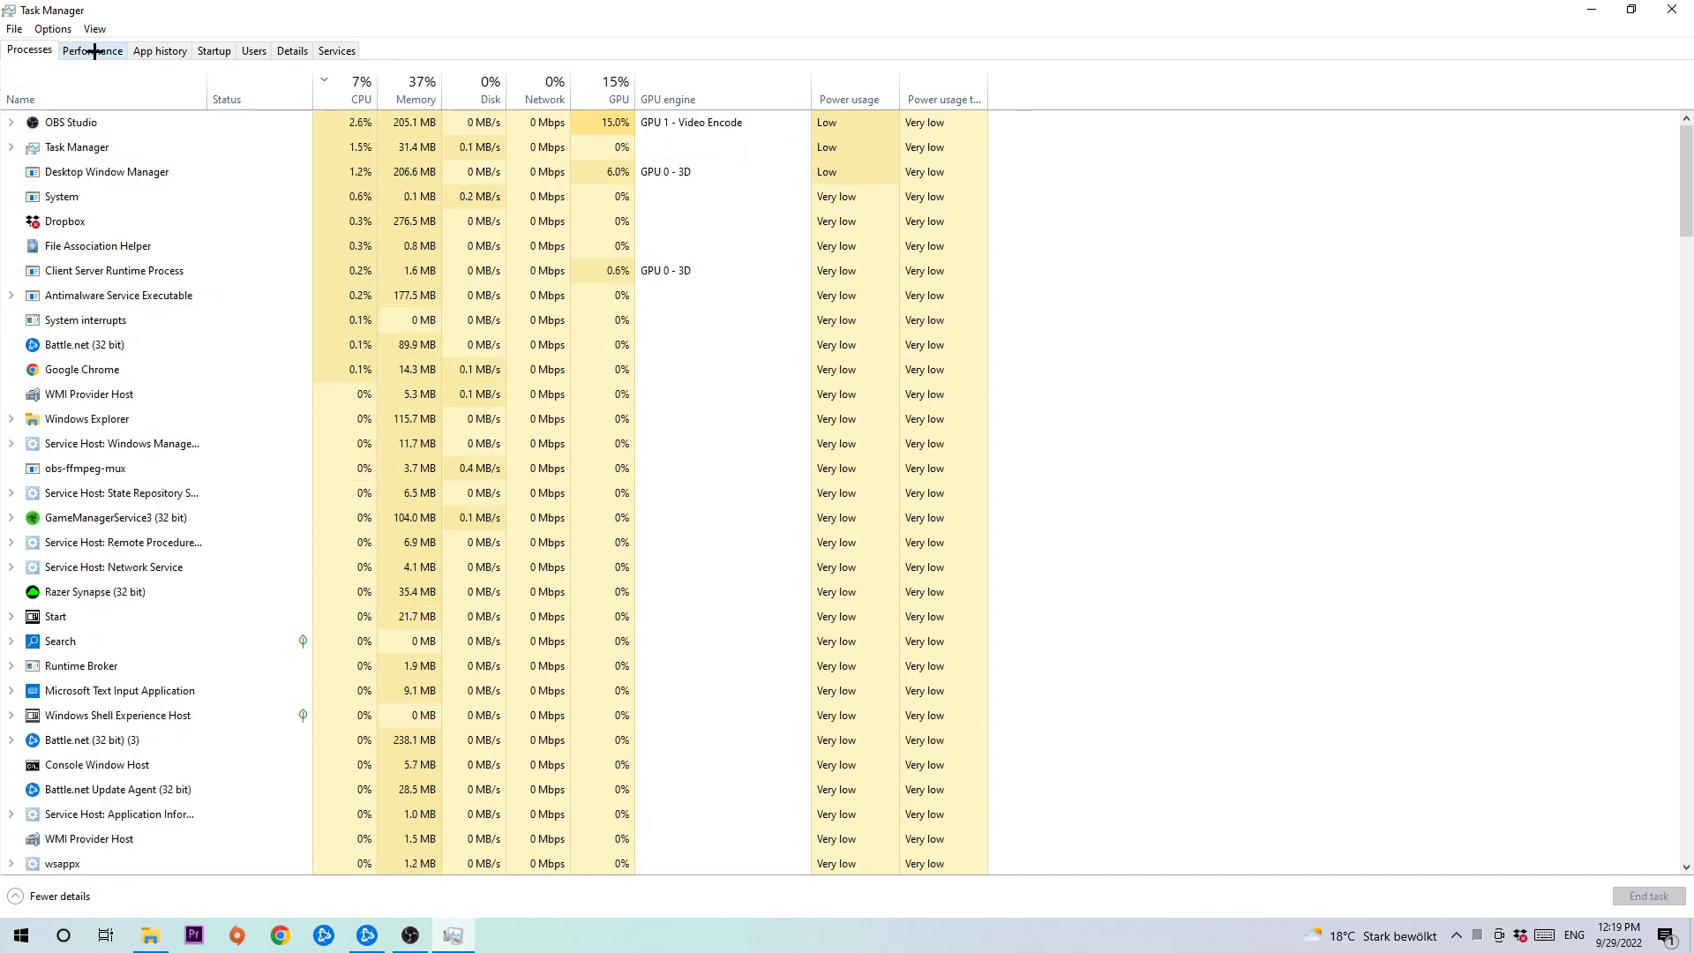
- From Task Manager's Performance view, launch Resource Monitor
left_click(91, 51)
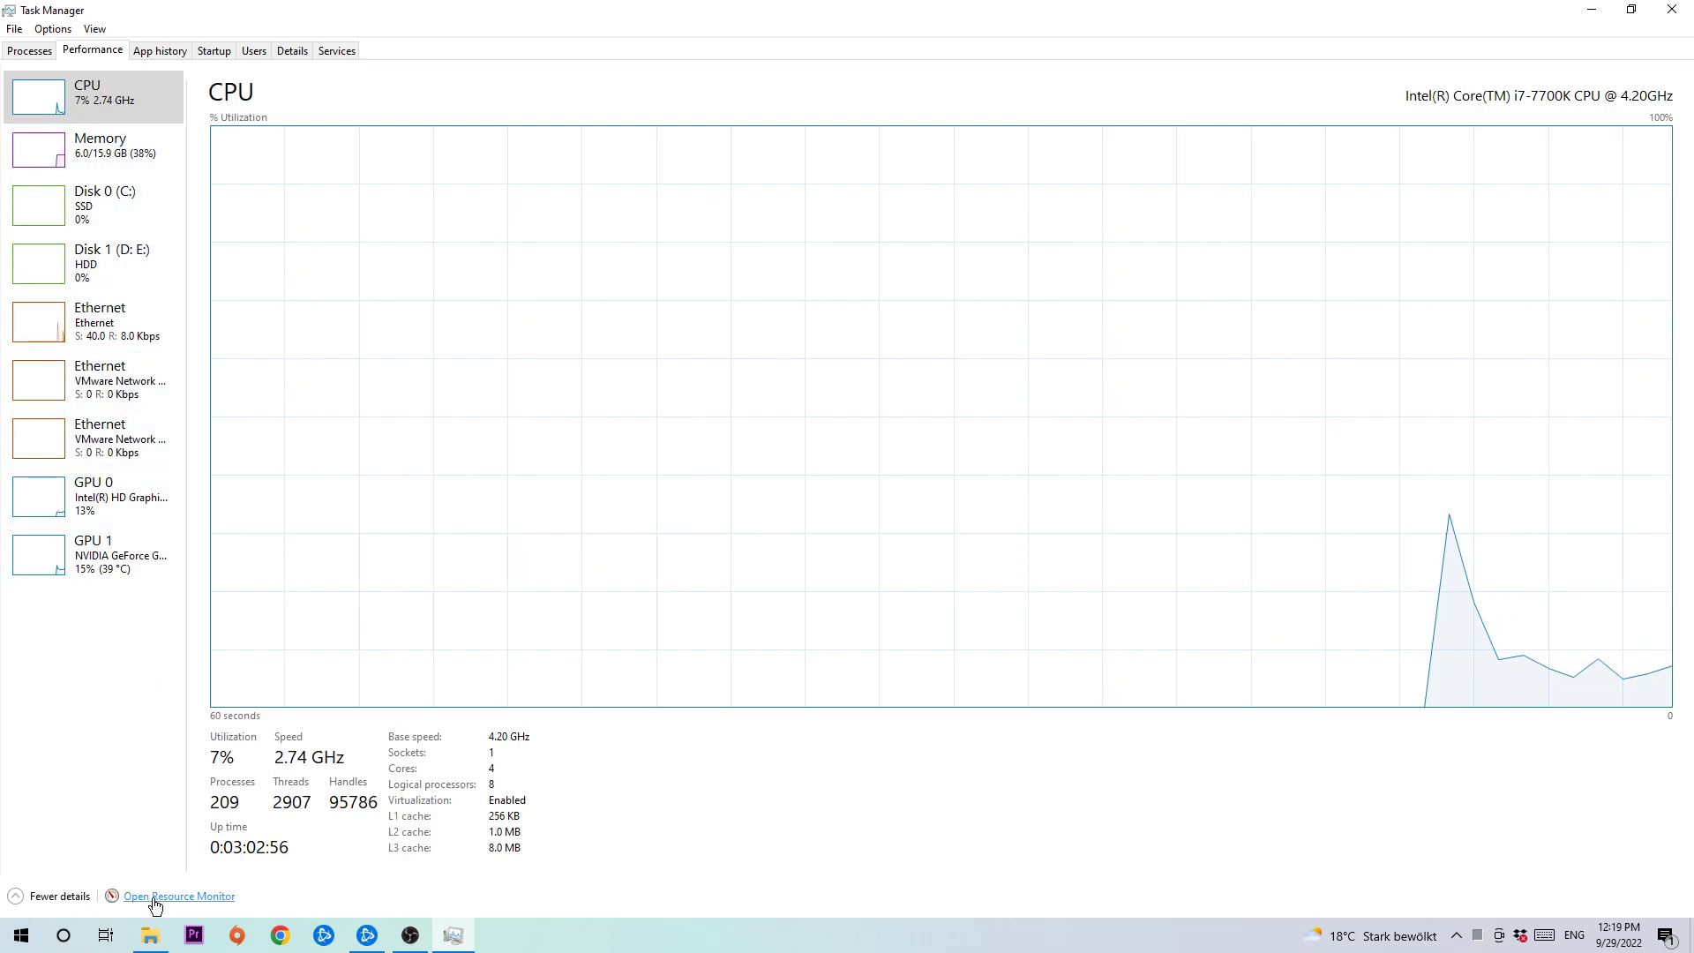
left_click(178, 896)
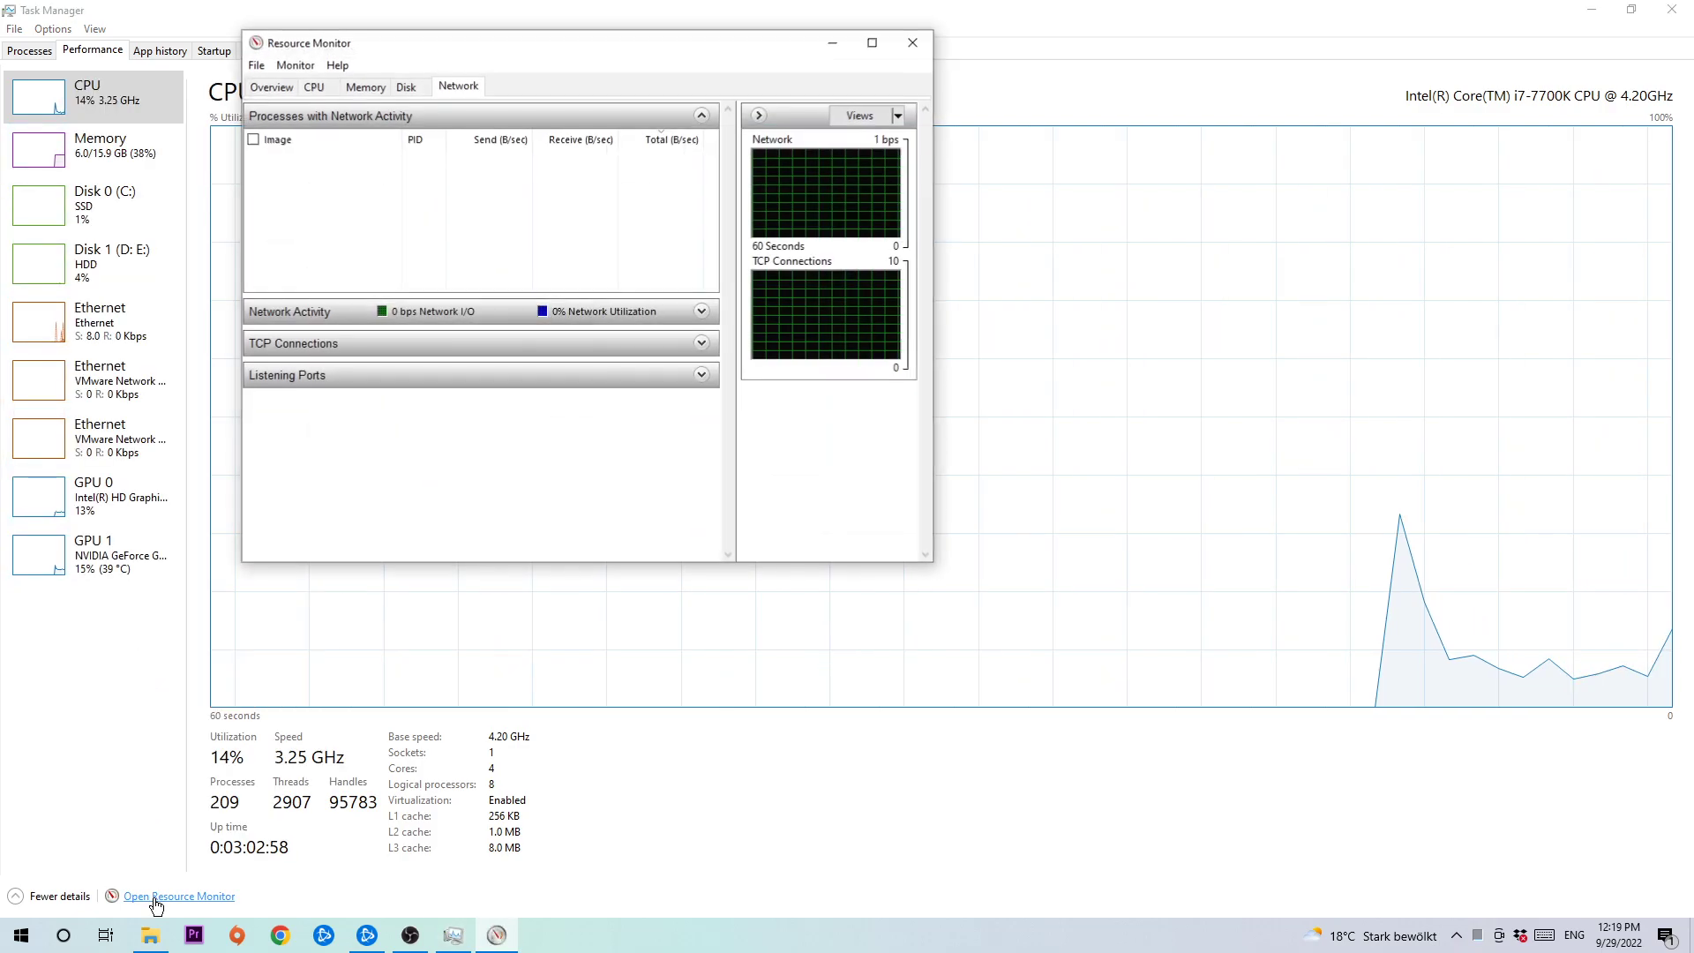
- Maximize Resource Monitor, inspect chrome.exe under Processes with Network Activity, then close the window
left_click(869, 43)
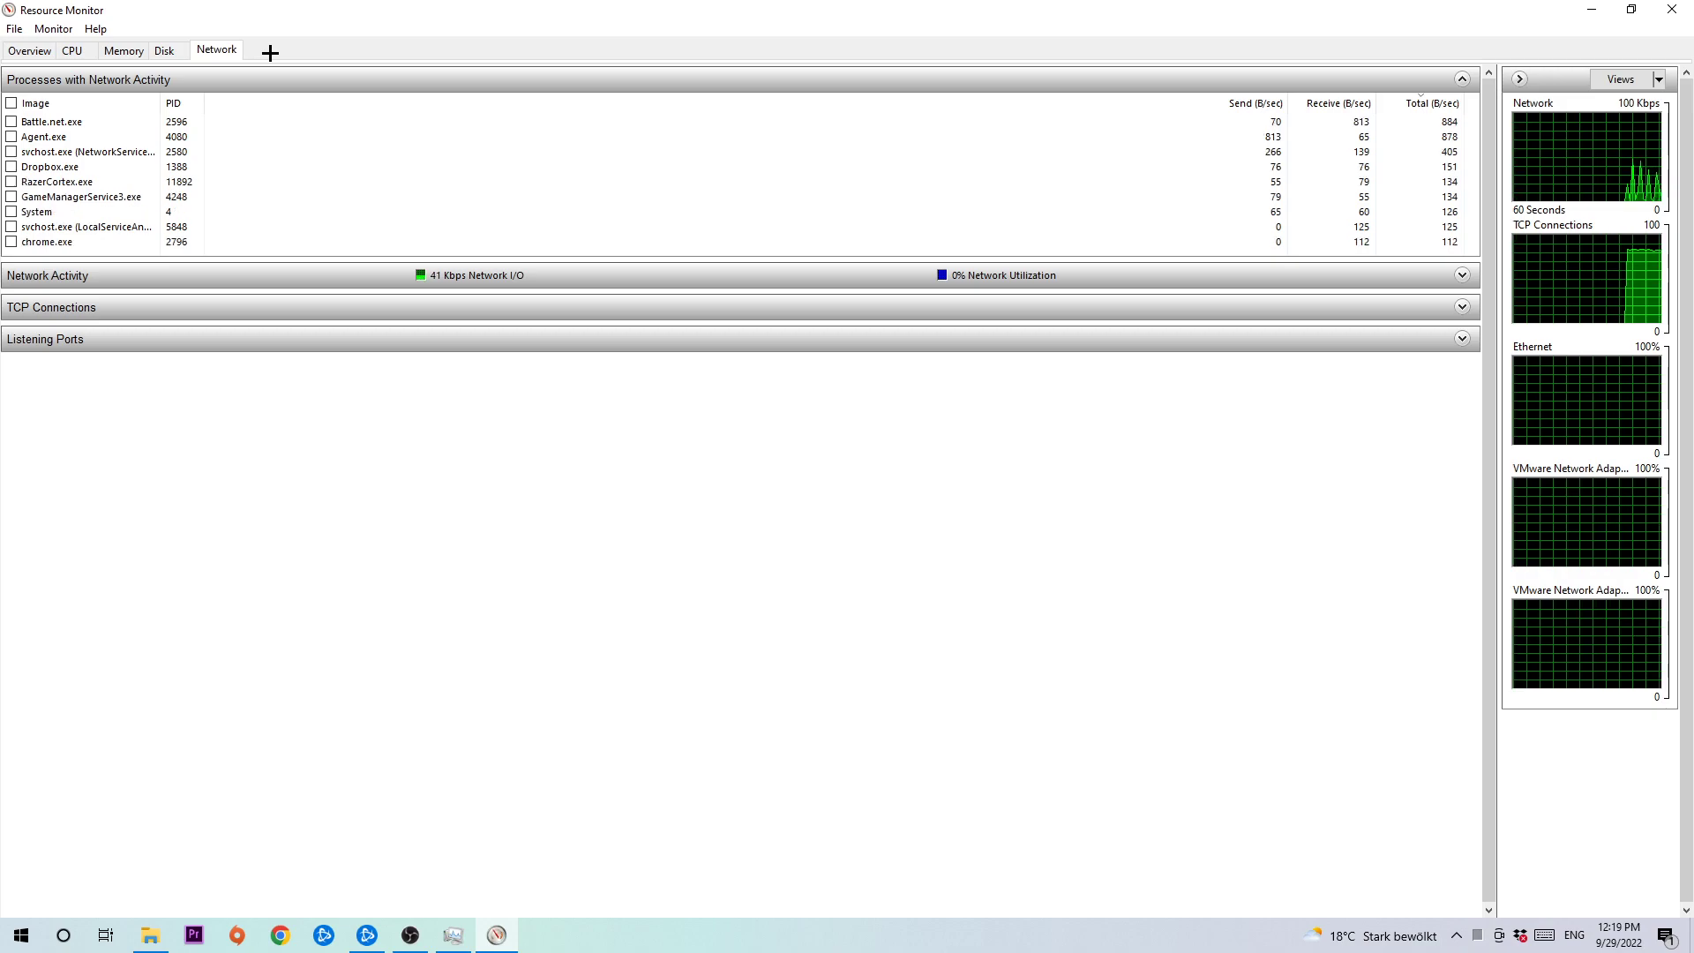
left_click(35, 102)
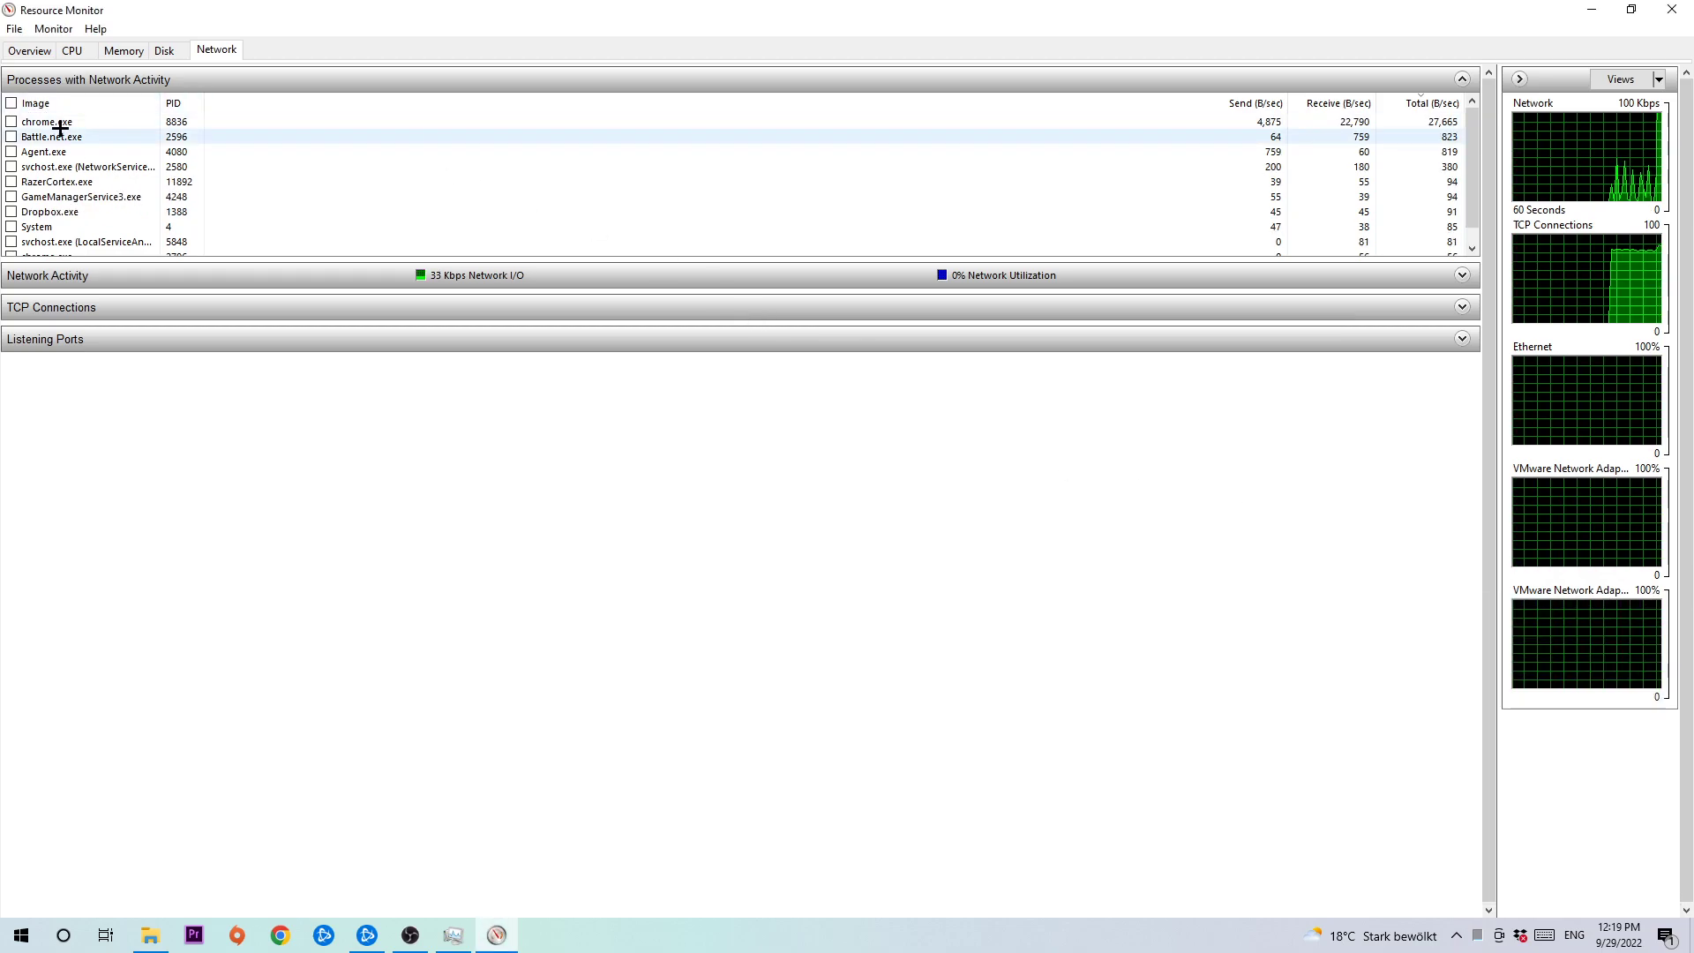
right_click(46, 122)
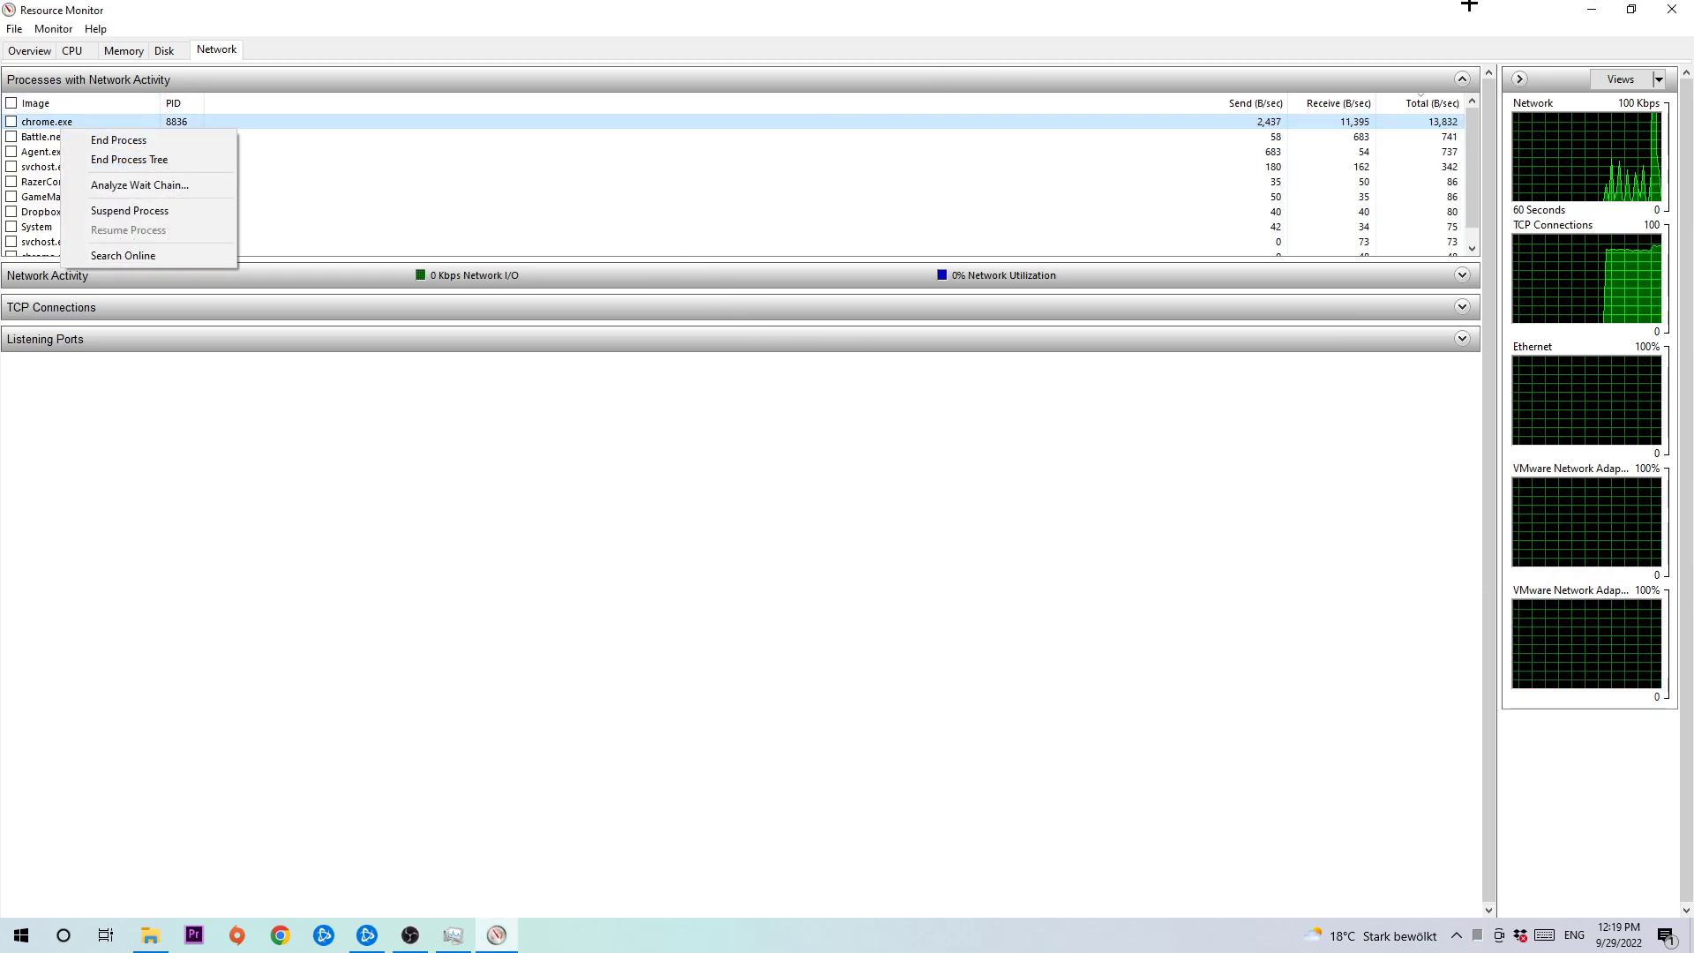
left_click(452, 935)
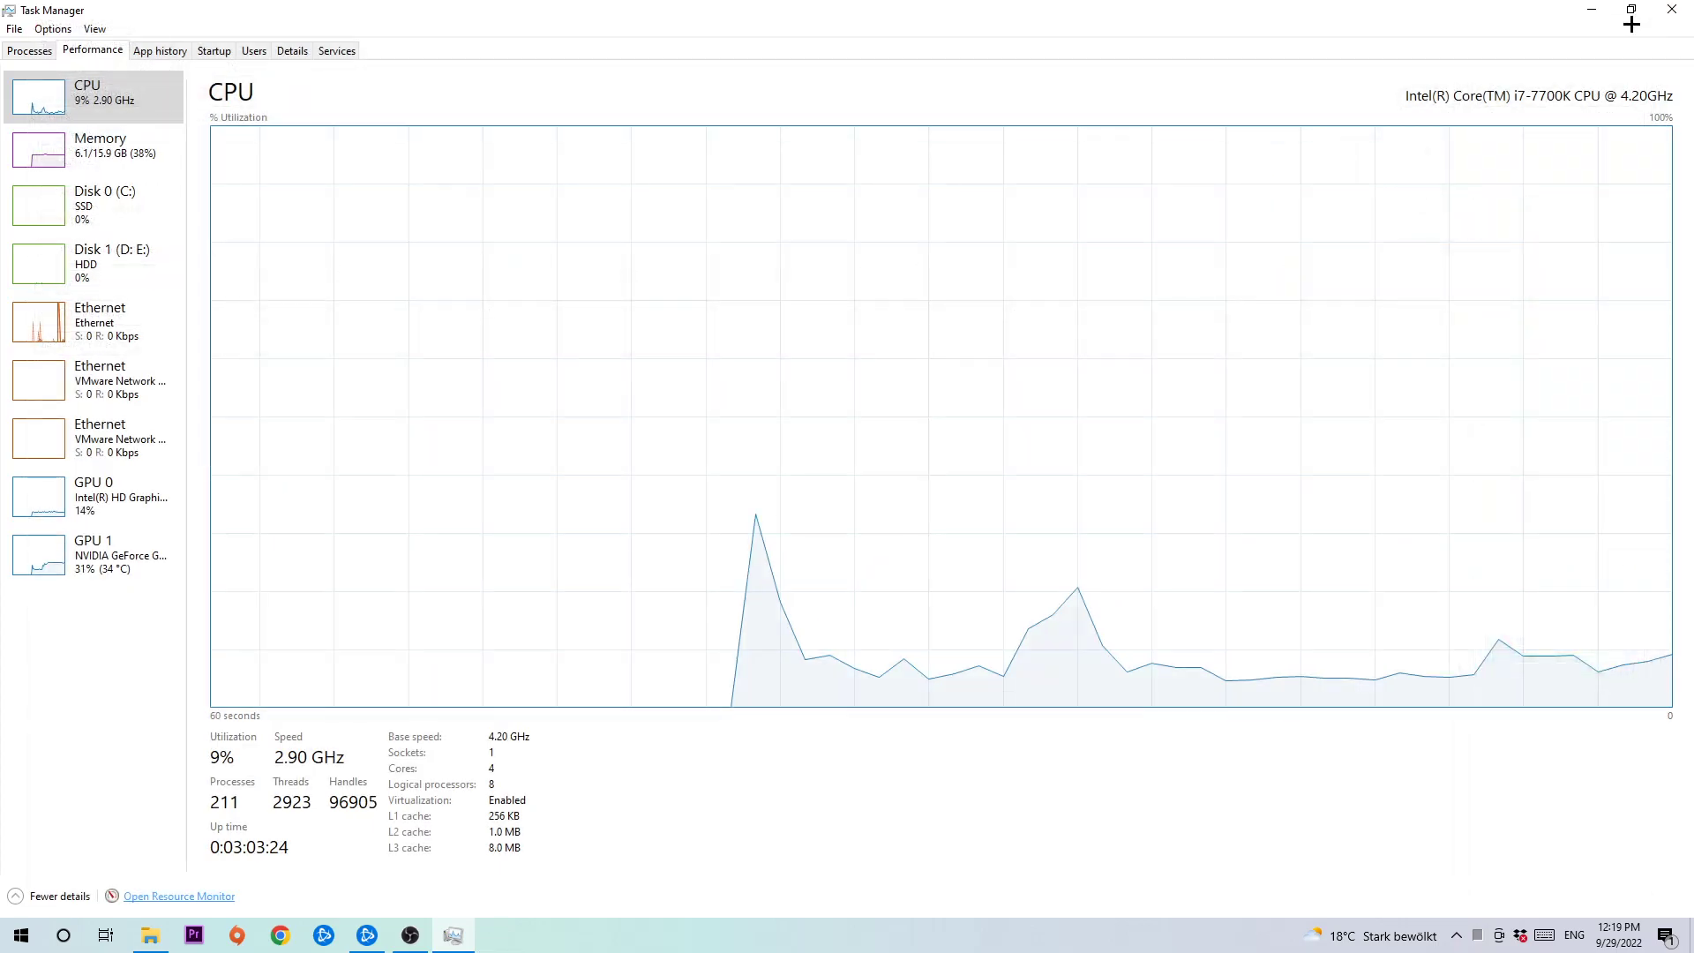